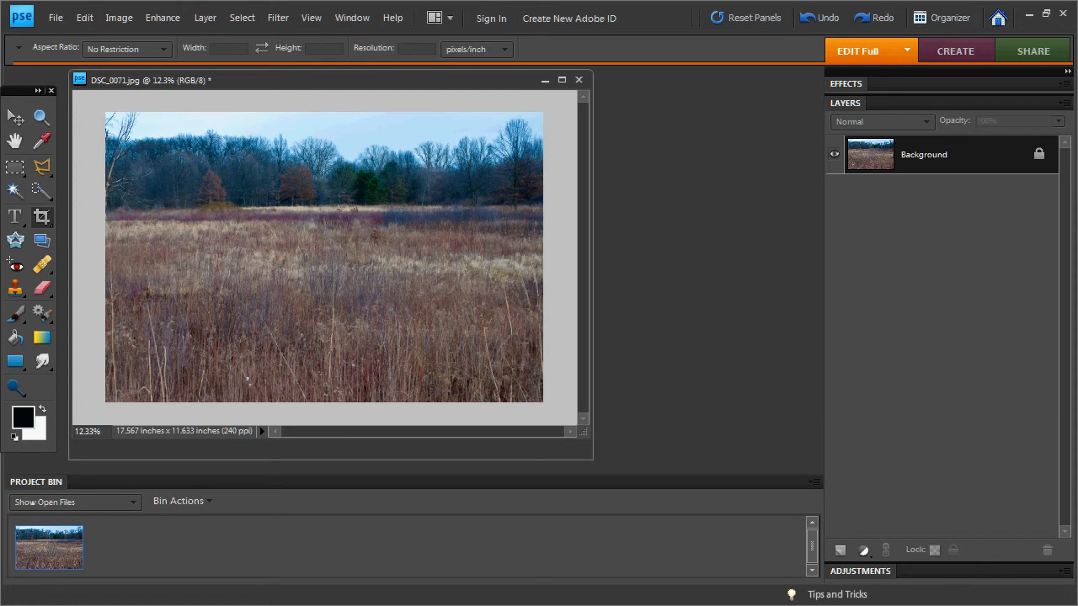
mouse_move(121, 304)
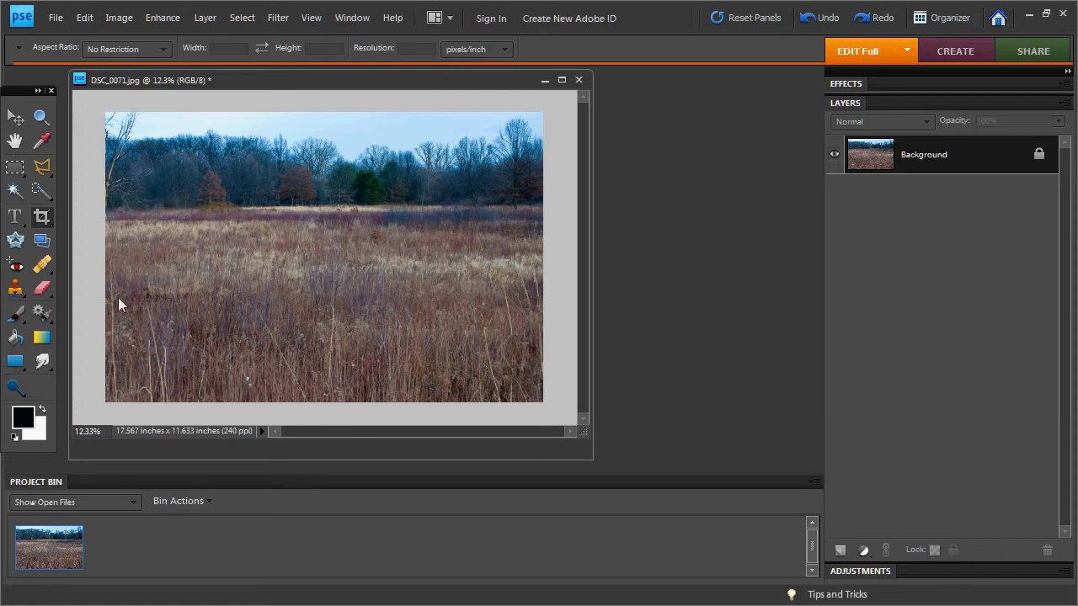
mouse_move(587, 439)
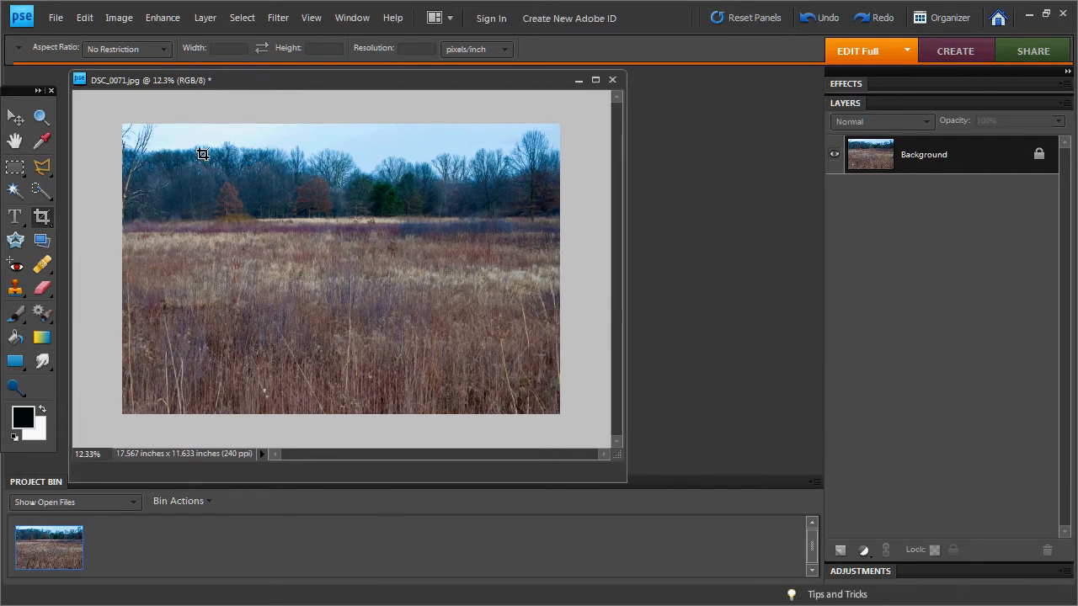
mouse_move(594, 419)
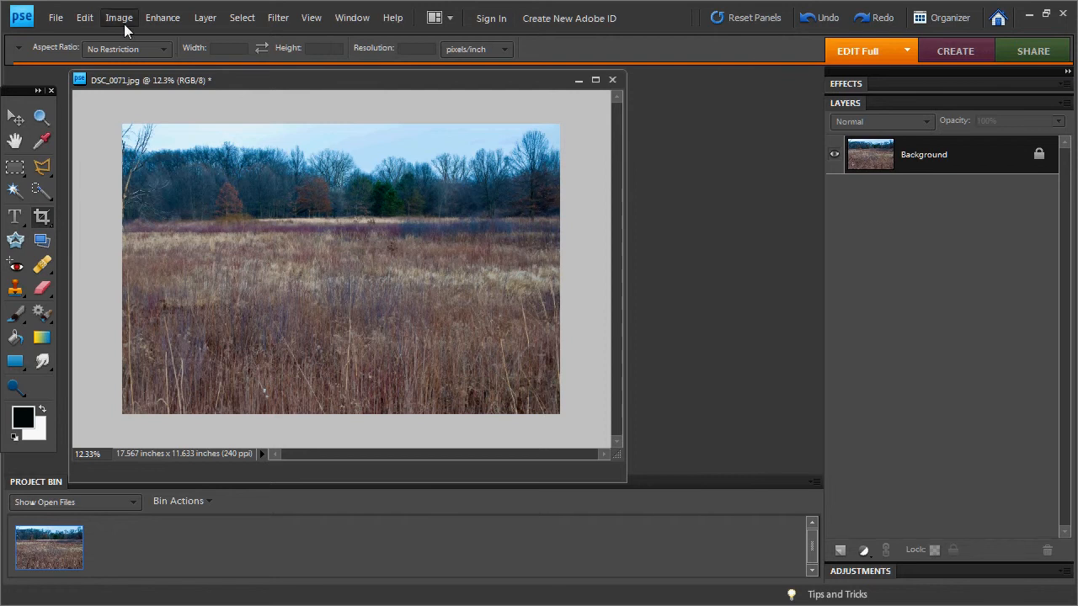
Add 2 inches of relative canvas width and height, extended in black.
left_click(119, 18)
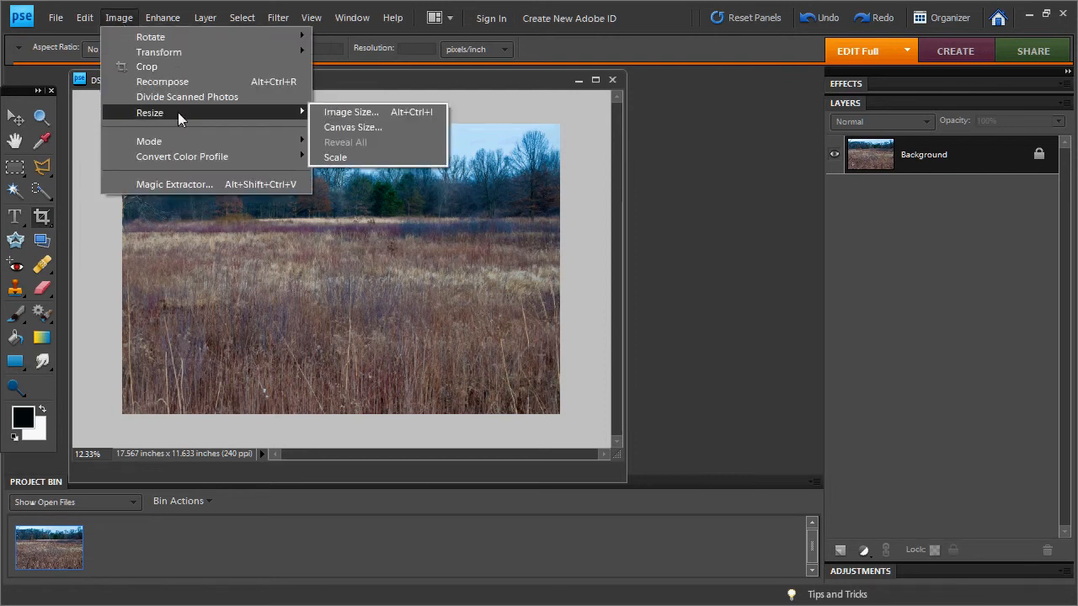
left_click(352, 127)
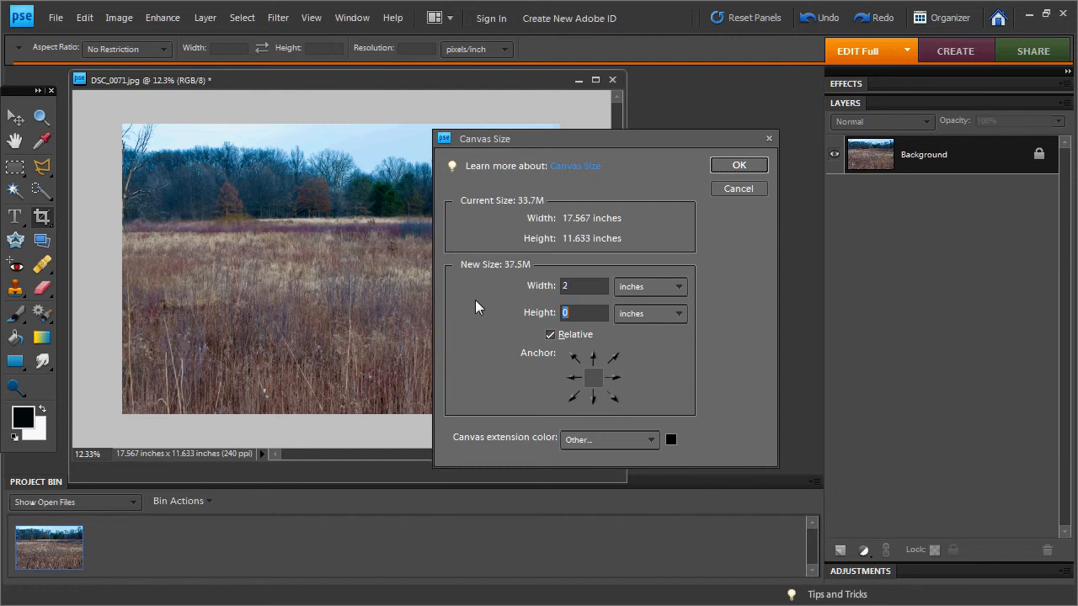
type("2")
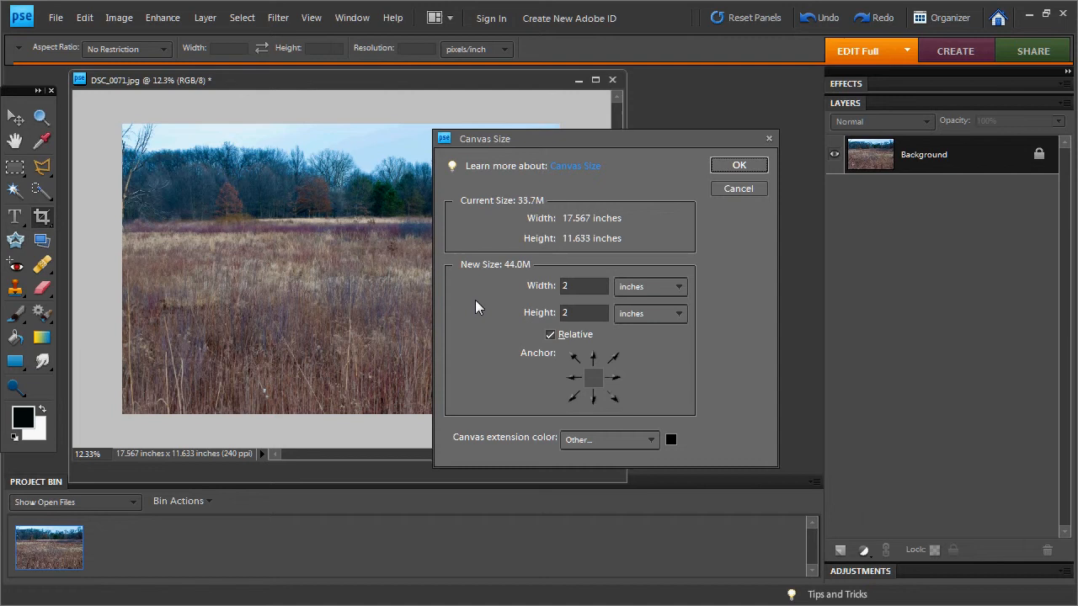
left_click(584, 313)
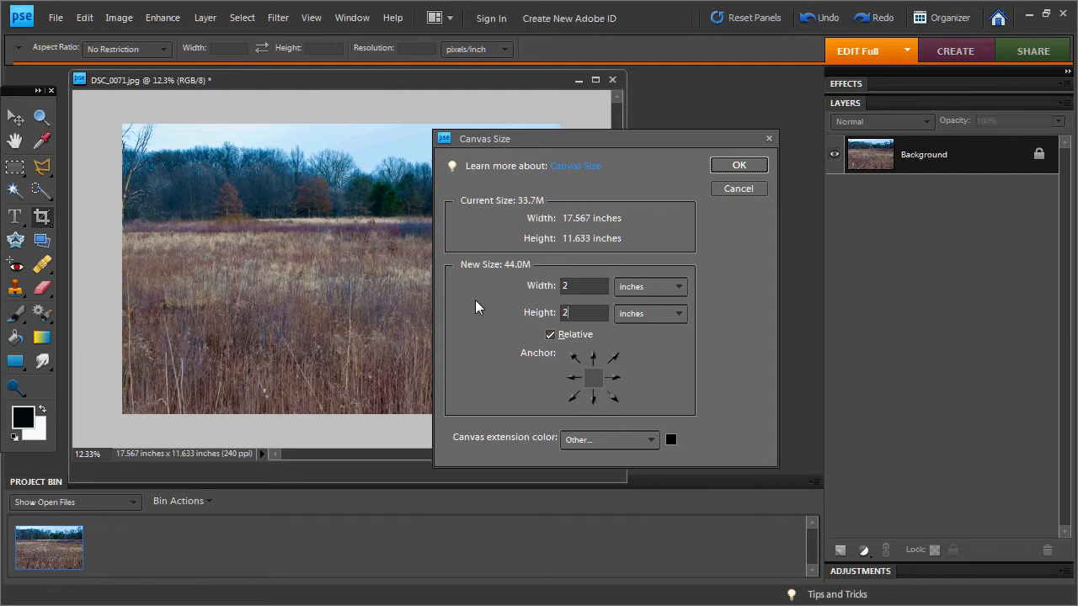
left_click(739, 164)
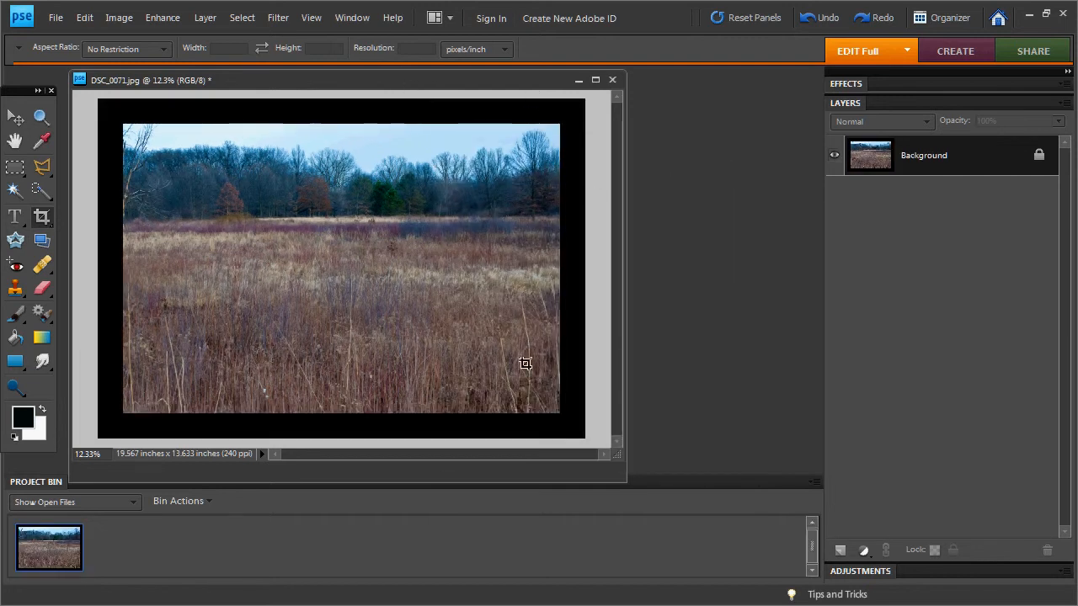
mouse_move(562, 124)
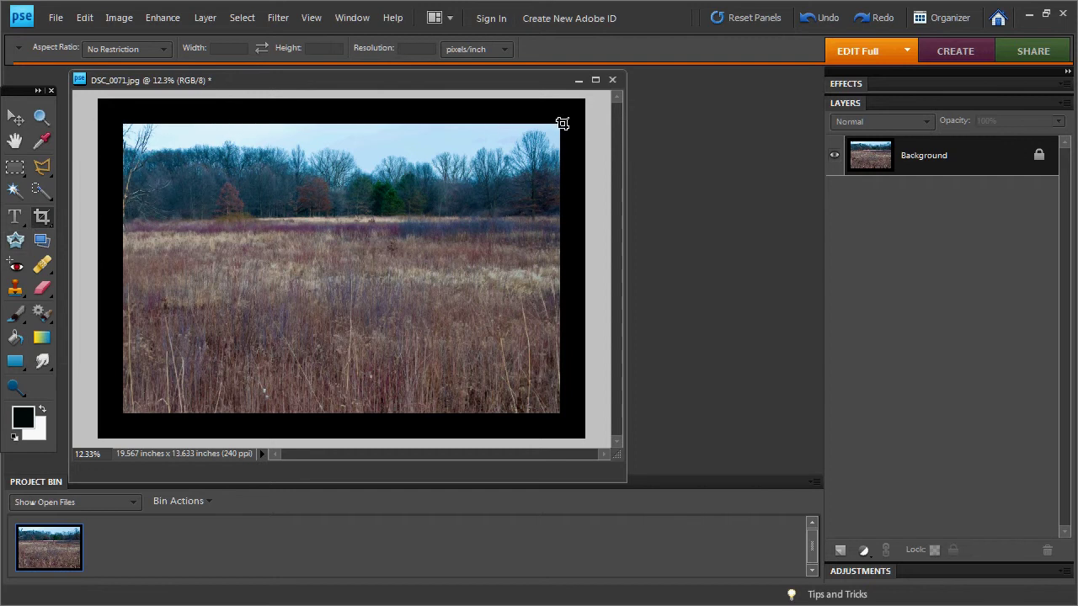
mouse_move(128, 408)
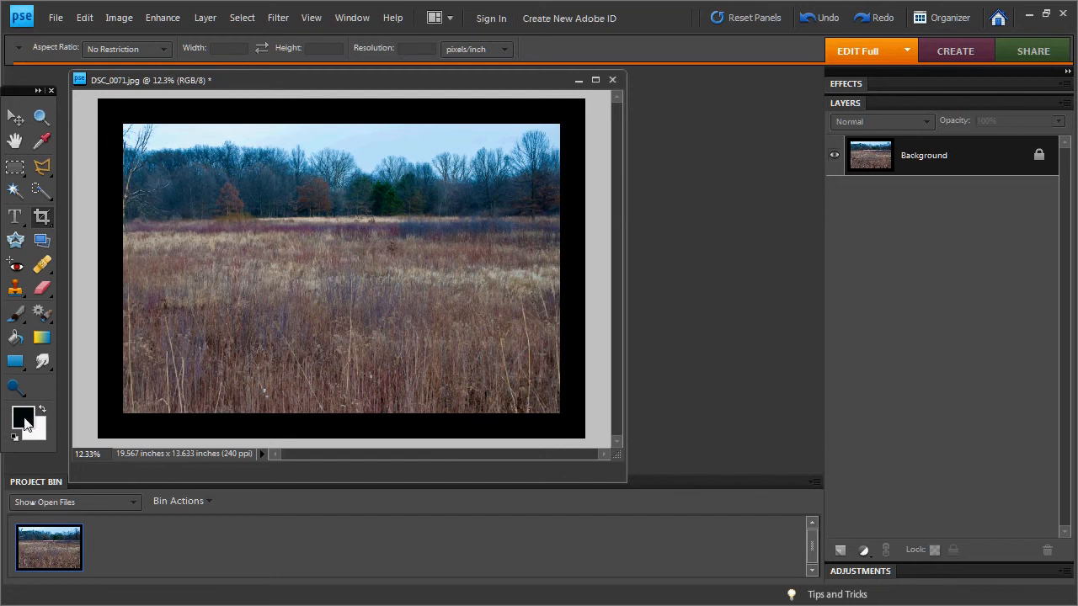
mouse_move(25, 417)
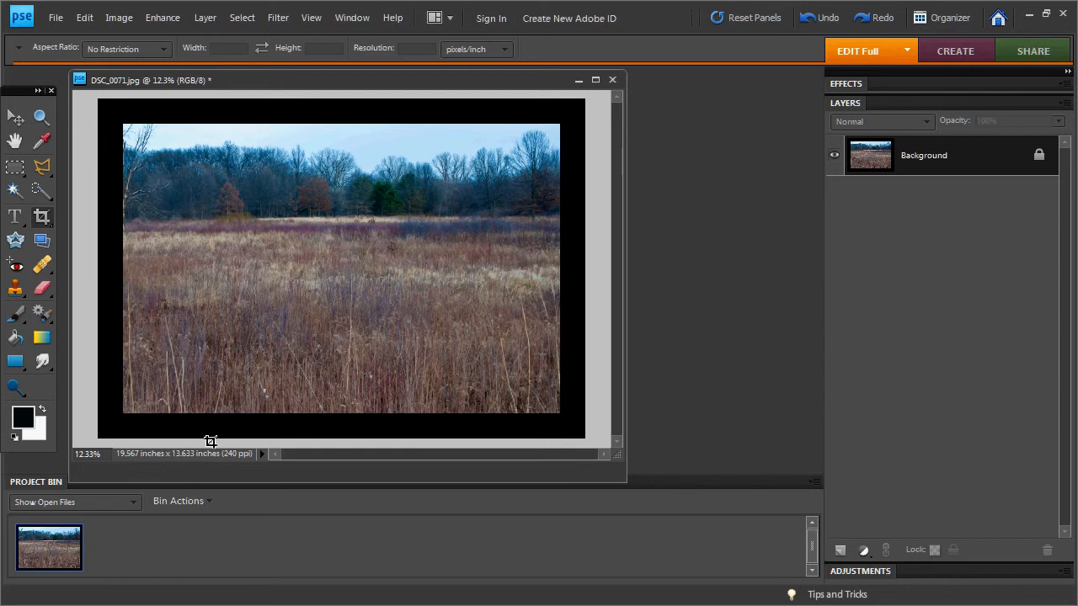
Select the photo inside the border, then toggle the Background layer's visibility off and on.
left_click(14, 166)
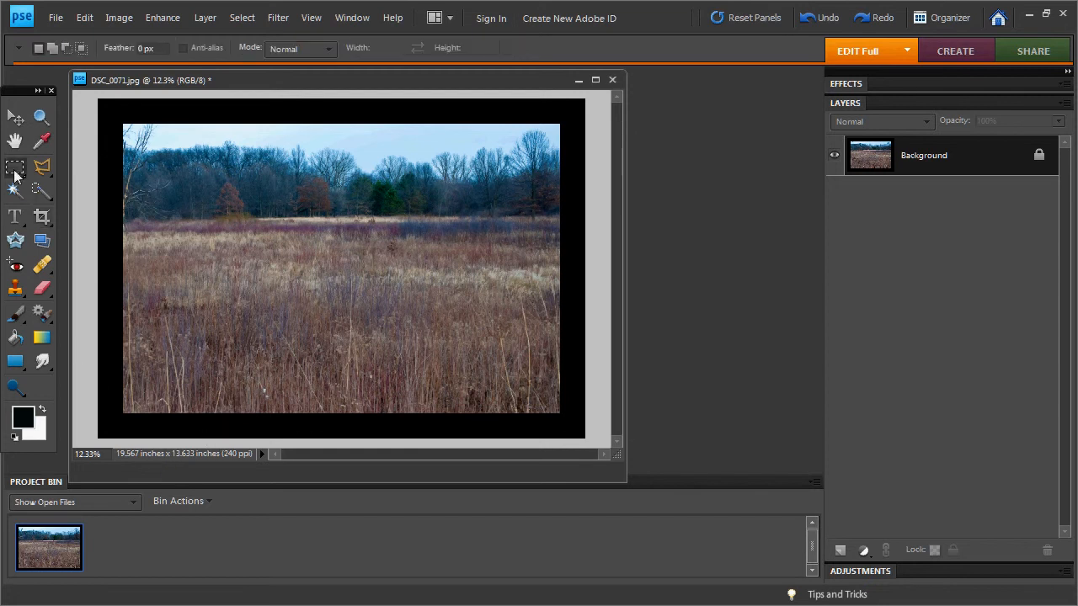
mouse_move(15, 168)
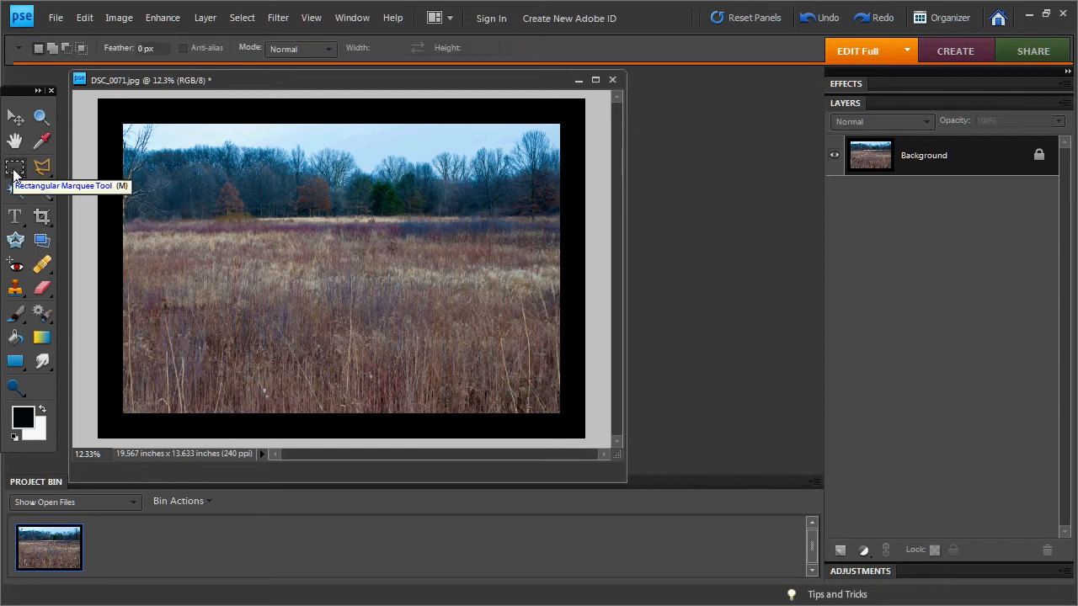
mouse_move(123, 120)
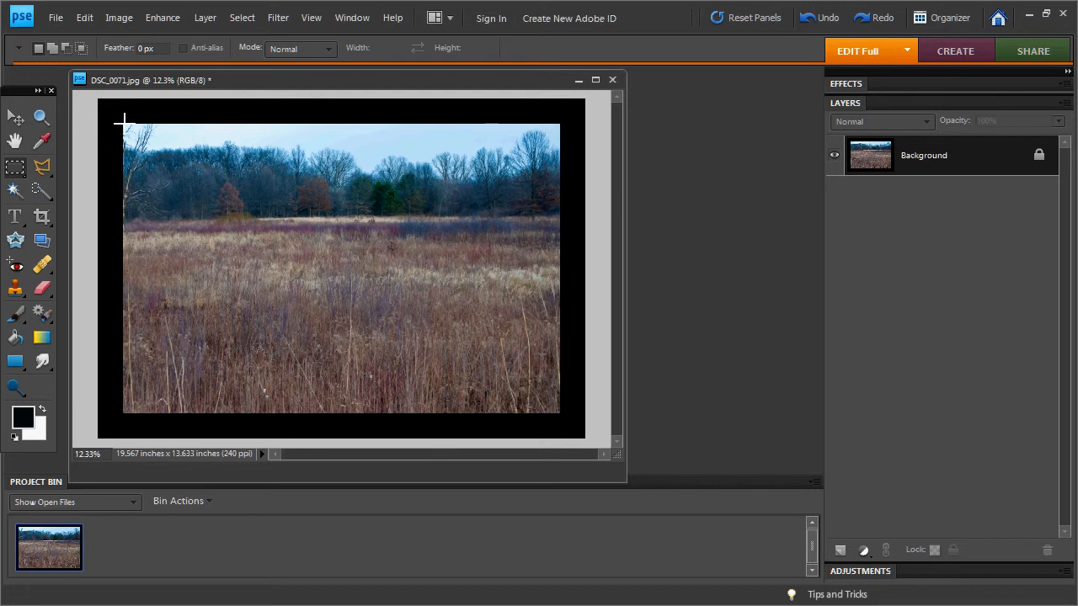
left_click_drag(124, 119, 570, 427)
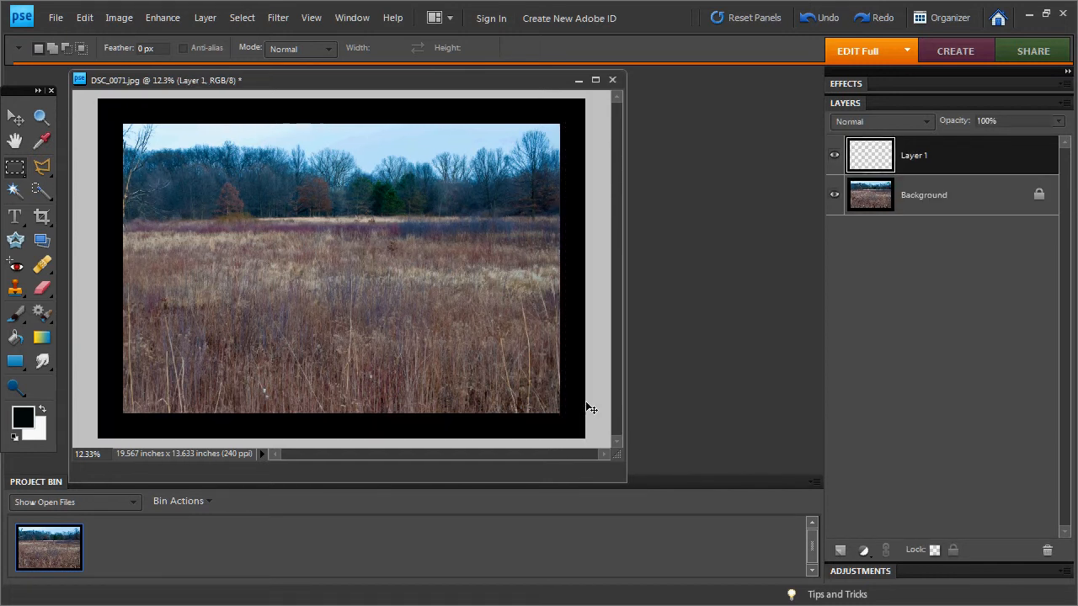
left_click(834, 194)
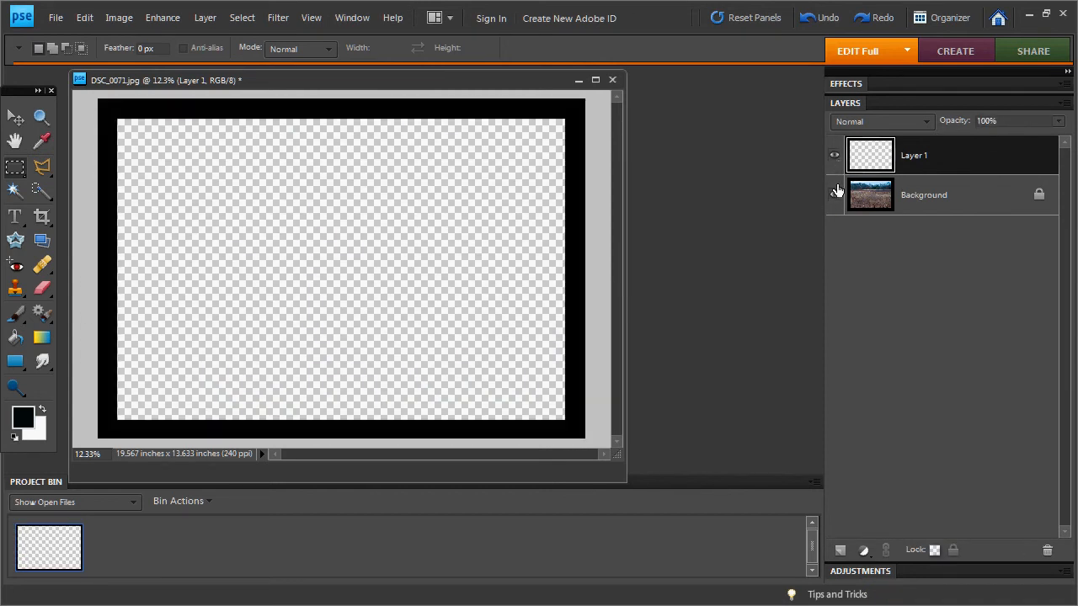
left_click(834, 194)
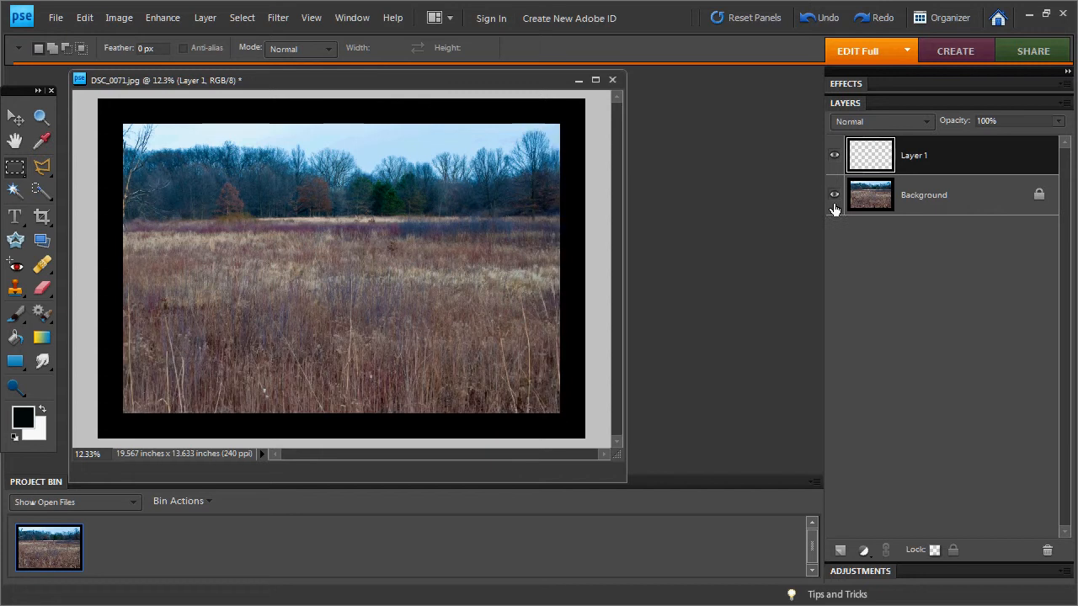
Apply a Gaussian Blur with a 27-pixel radius to Layer 1.
left_click(278, 18)
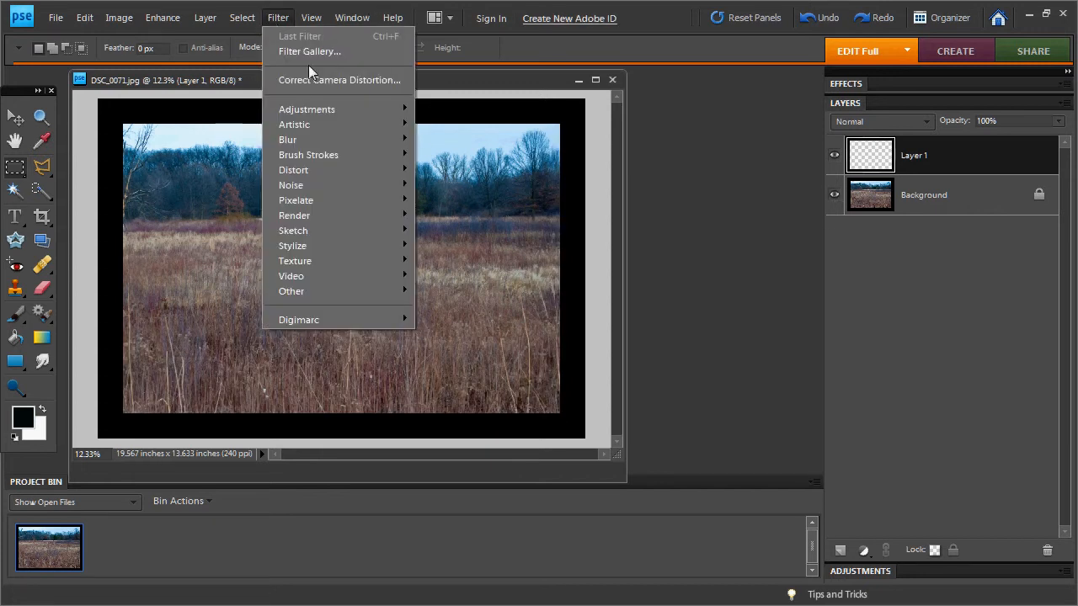
mouse_move(287, 139)
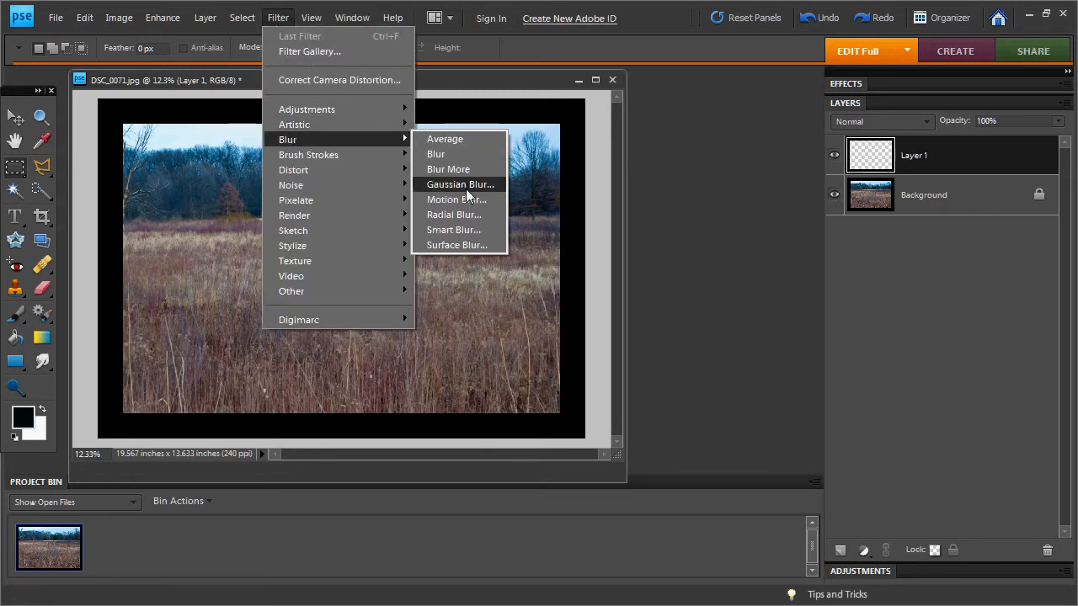
left_click(460, 184)
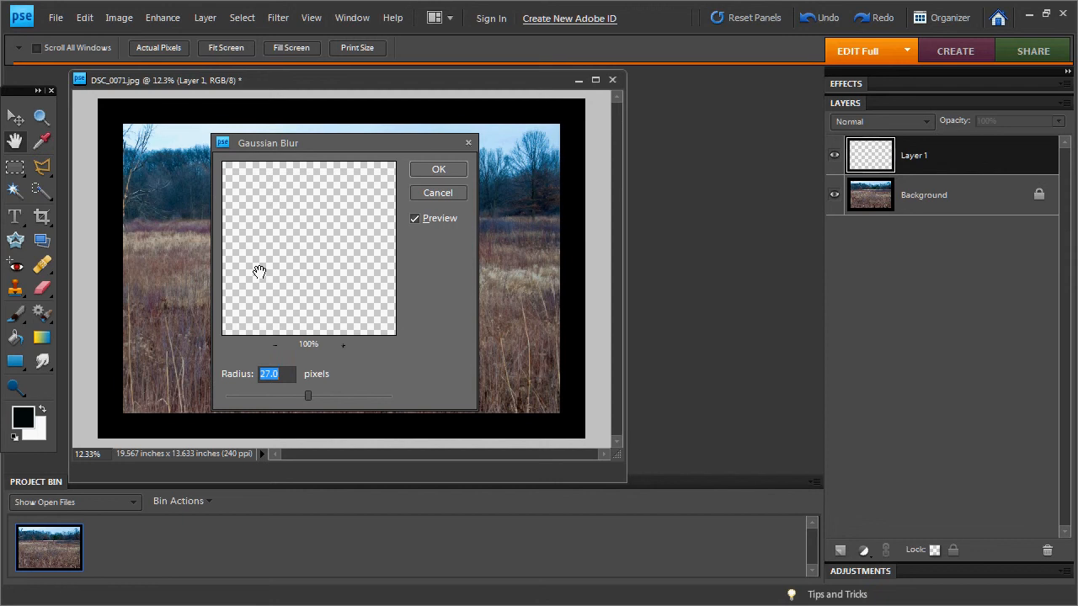
mouse_move(278, 412)
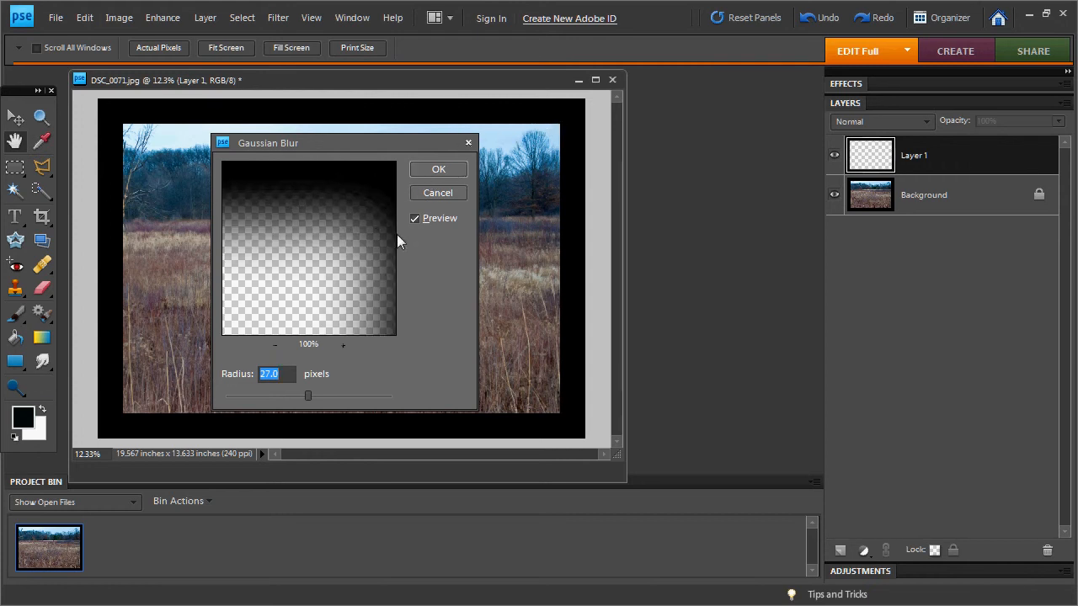
mouse_move(268, 355)
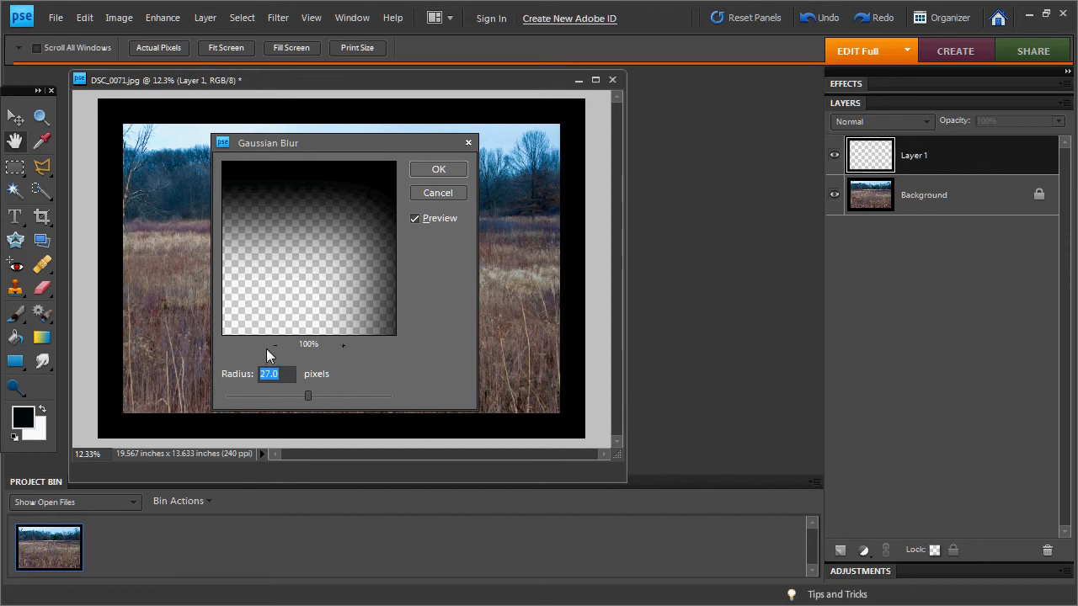
left_click(437, 192)
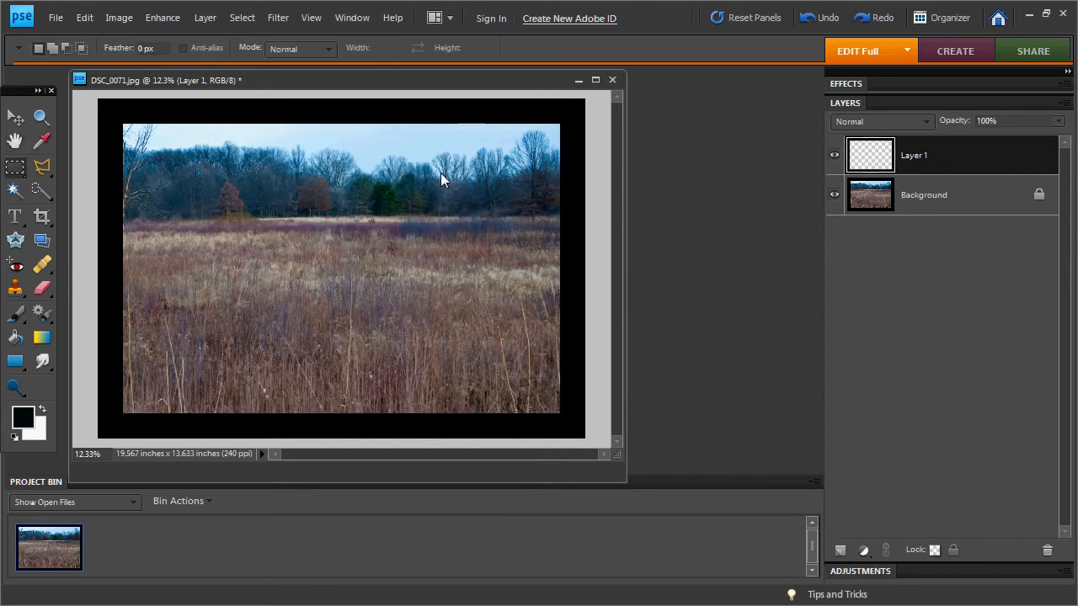
left_click(834, 194)
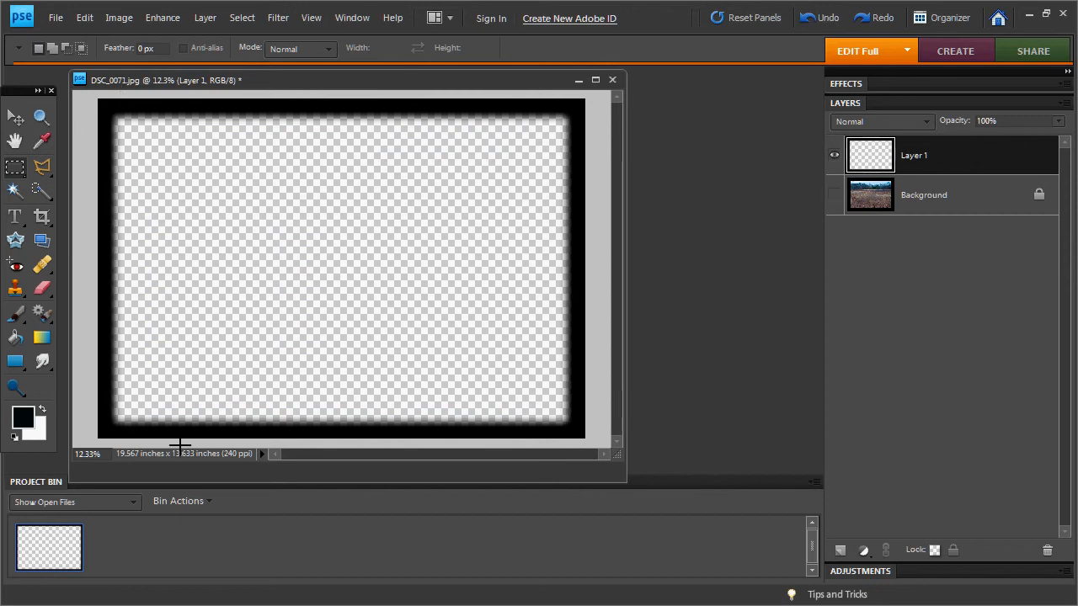
left_click(835, 194)
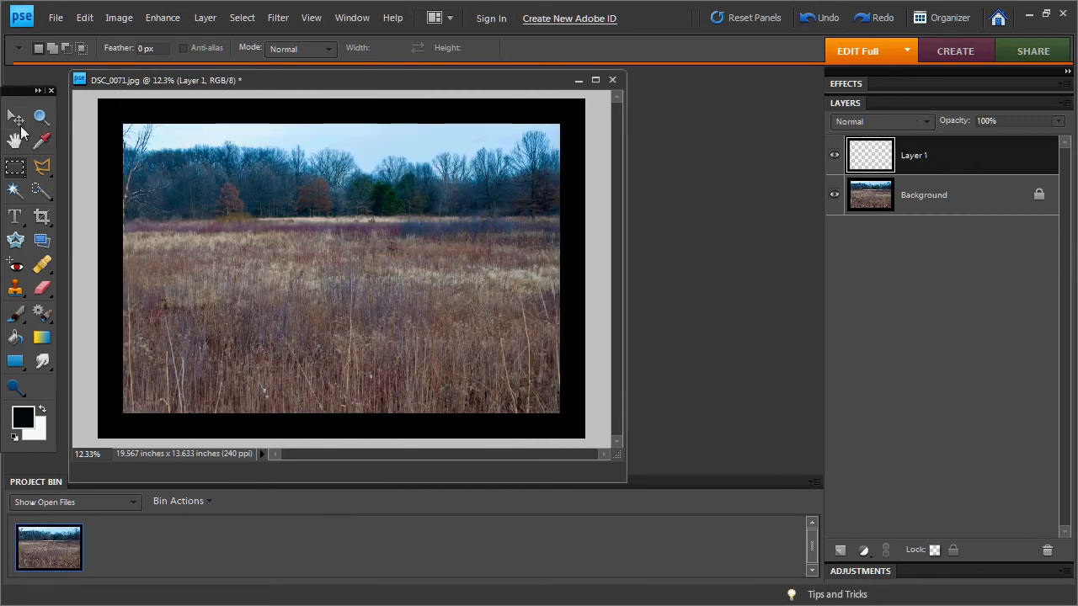
Scale Layer 1's blurred frame to about 93.6% and centre it over the photo.
left_click(15, 118)
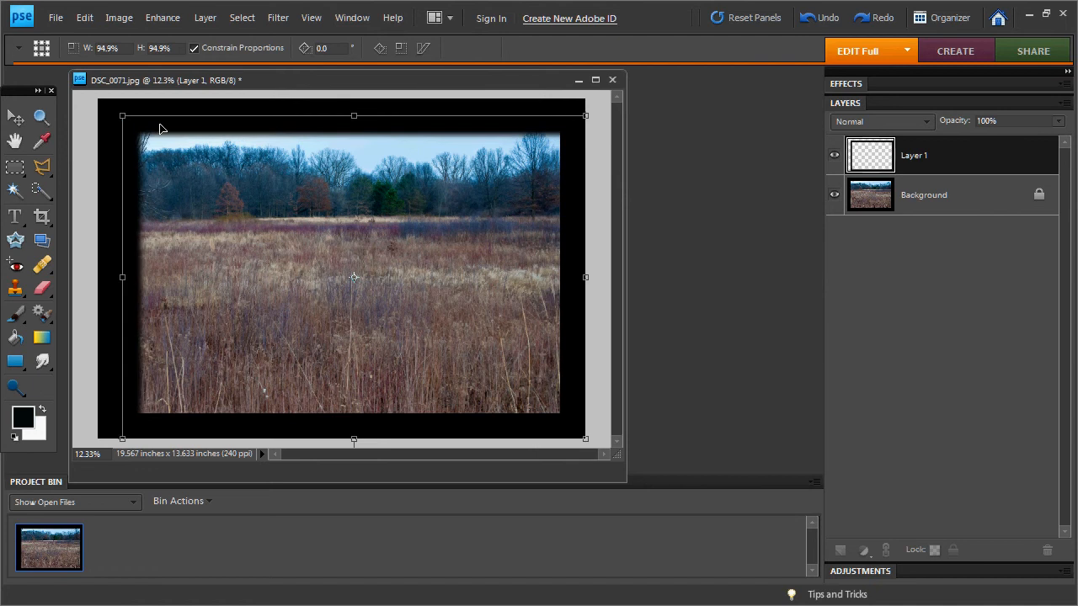
left_click_drag(353, 276, 341, 259)
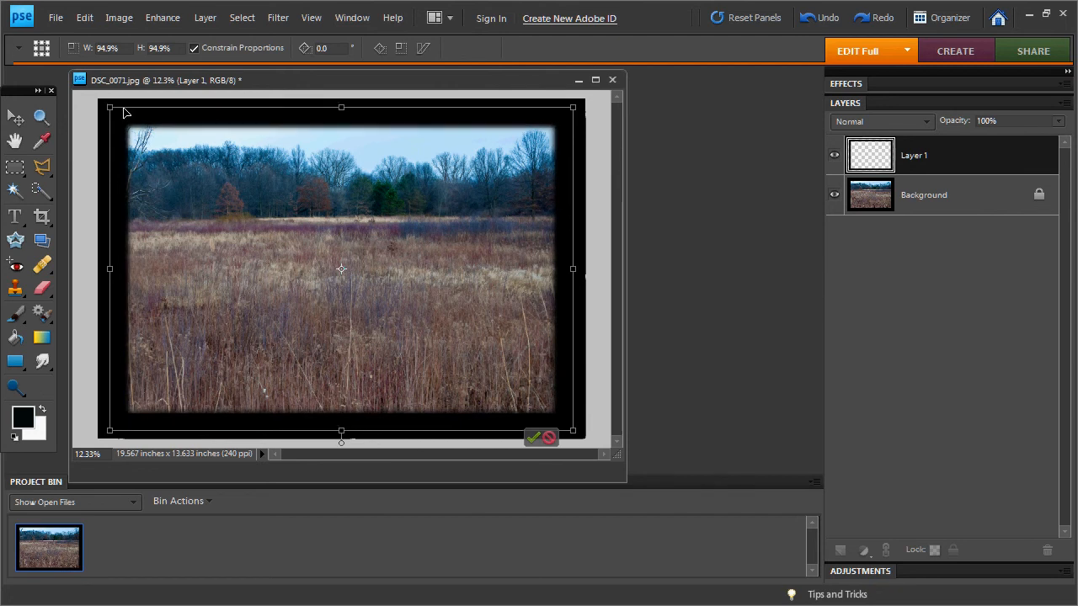
left_click_drag(109, 107, 116, 111)
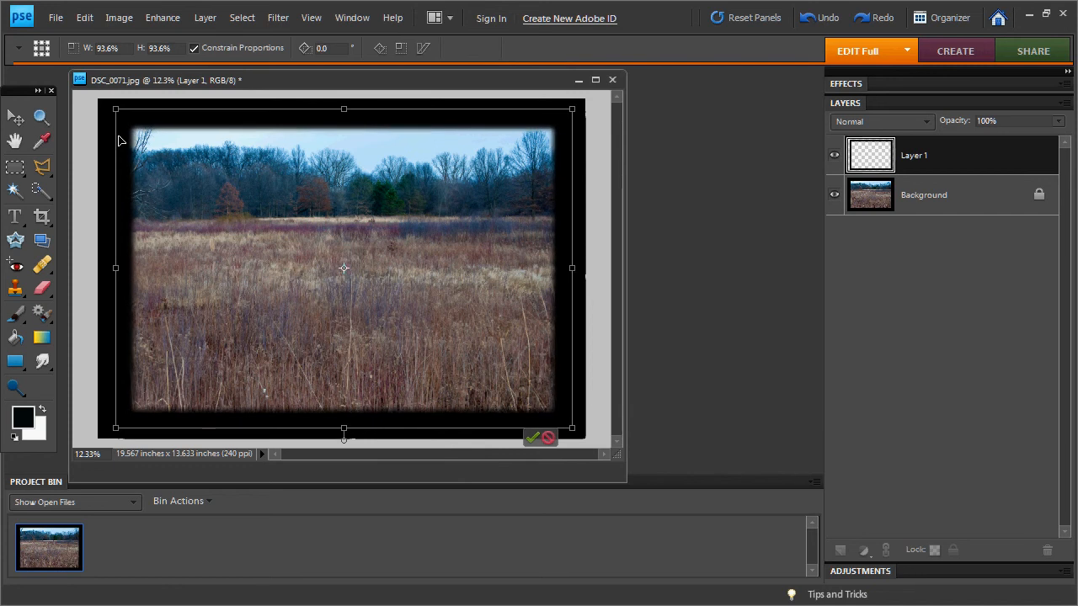
mouse_move(237, 248)
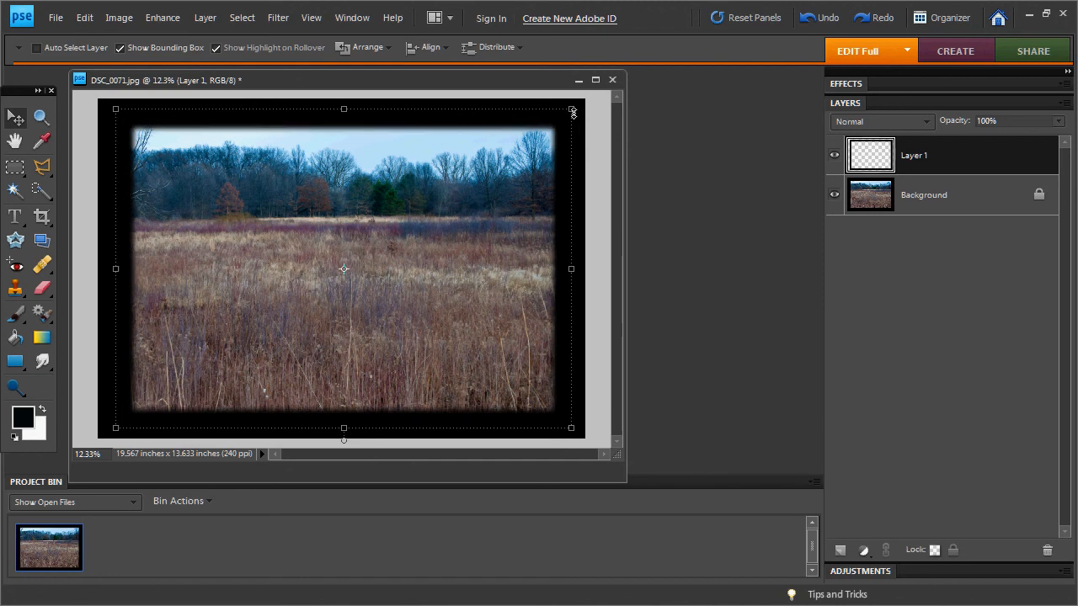
mouse_move(586, 107)
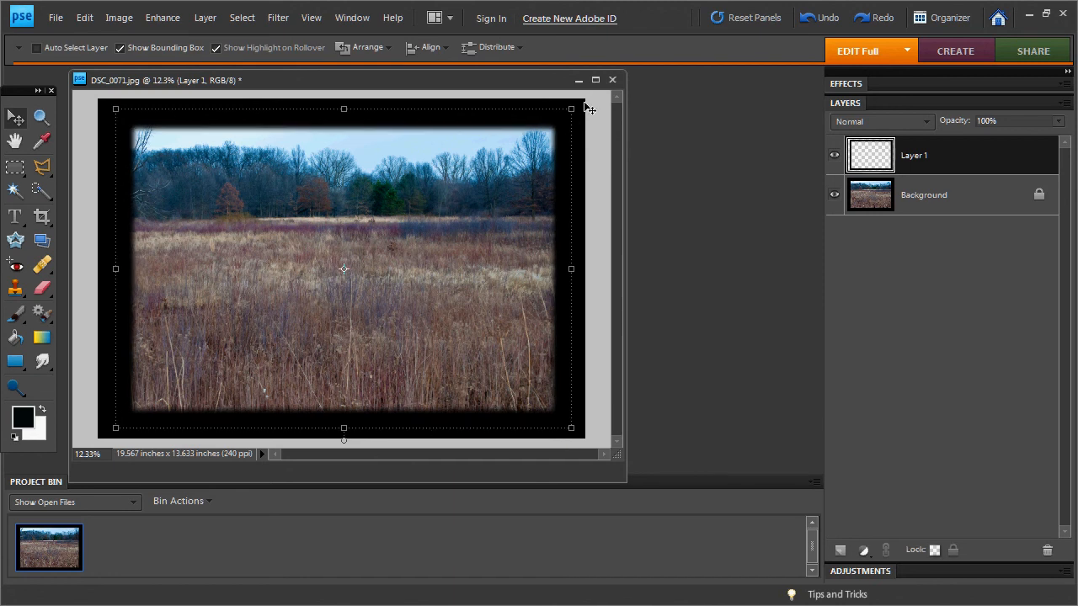
mouse_move(460, 257)
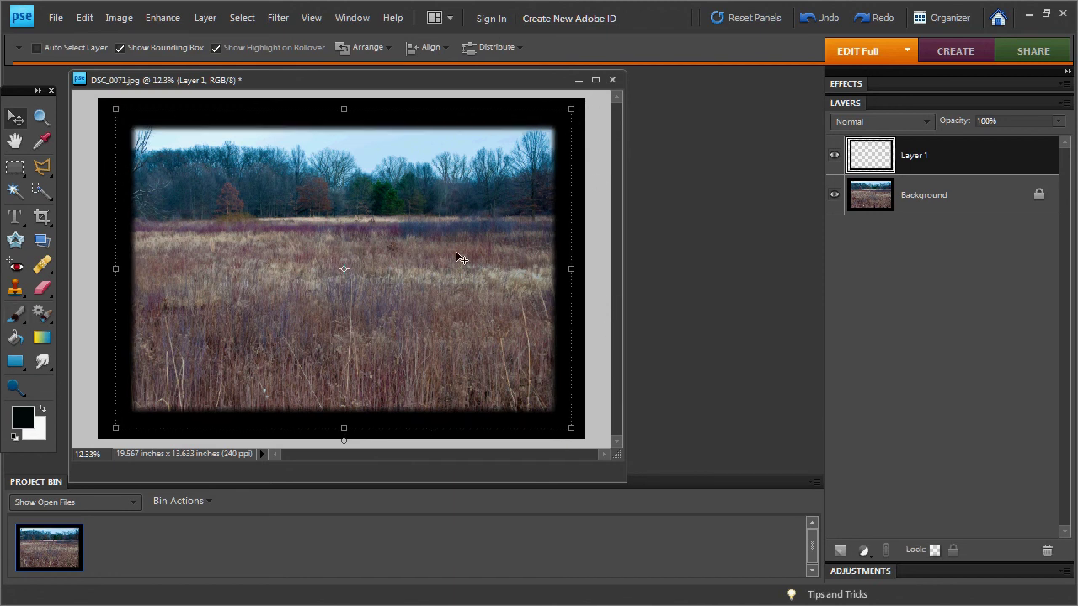
mouse_move(596, 247)
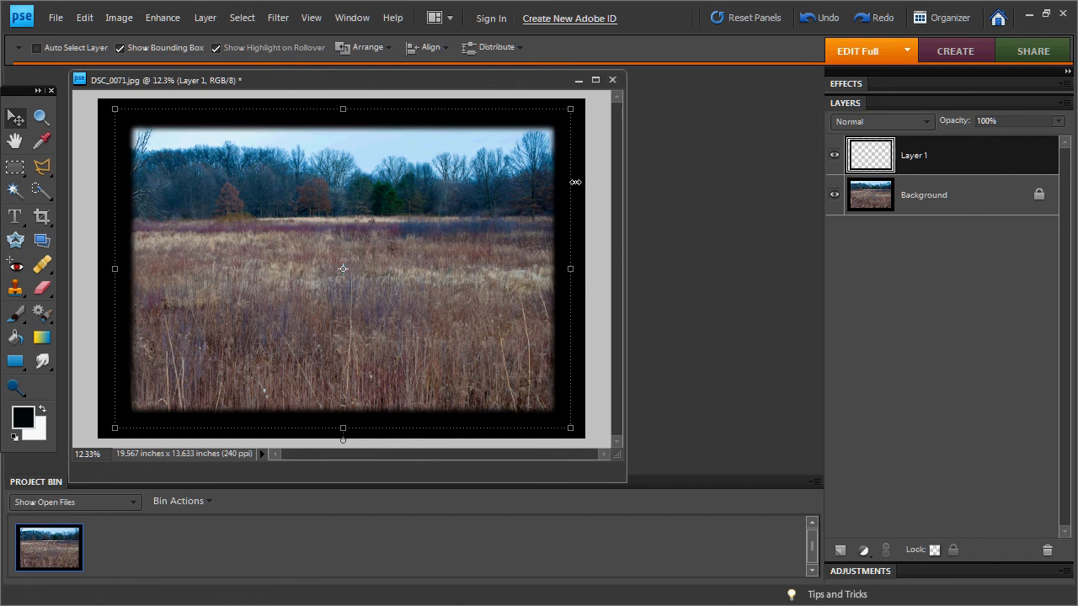
left_click(924, 195)
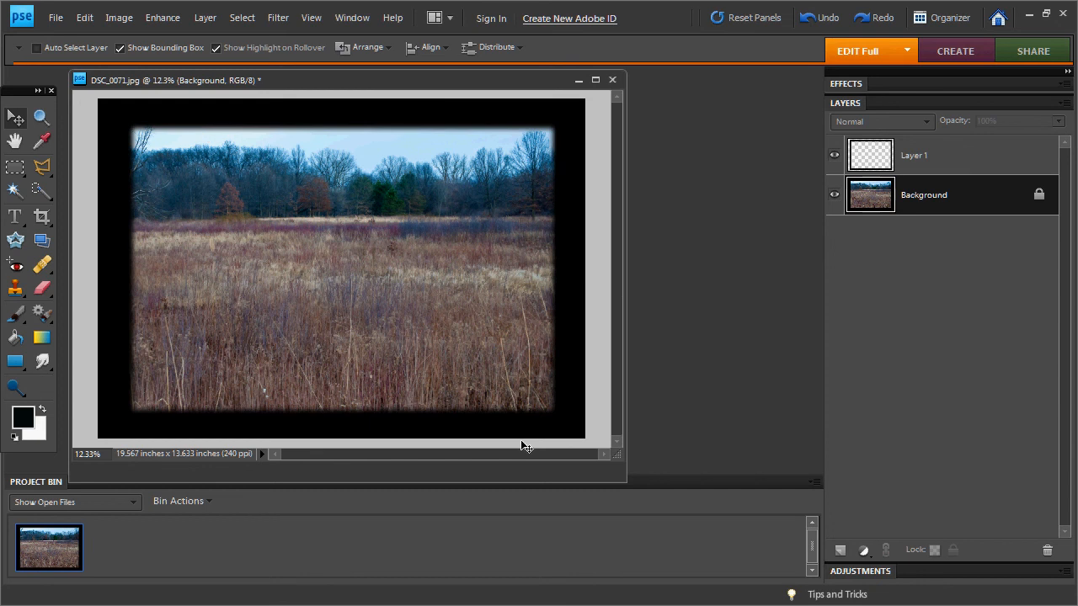
mouse_move(503, 447)
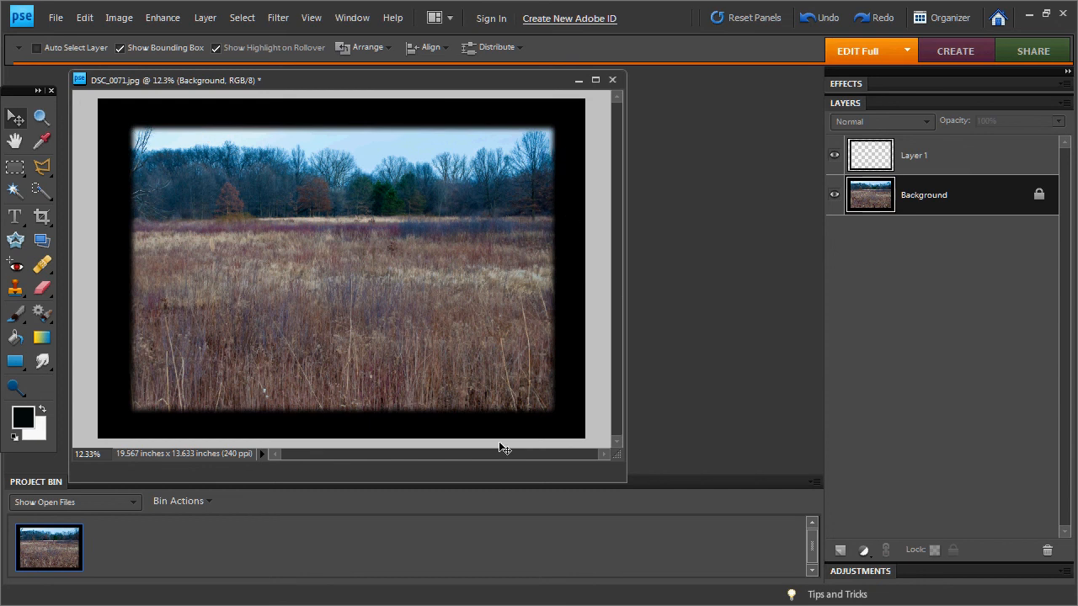
mouse_move(235, 305)
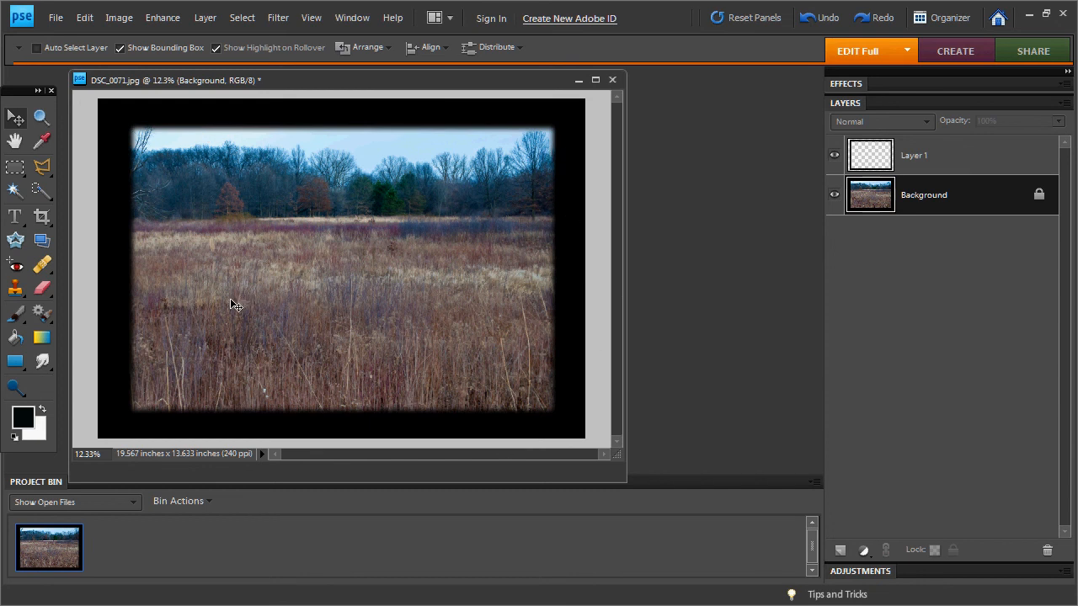